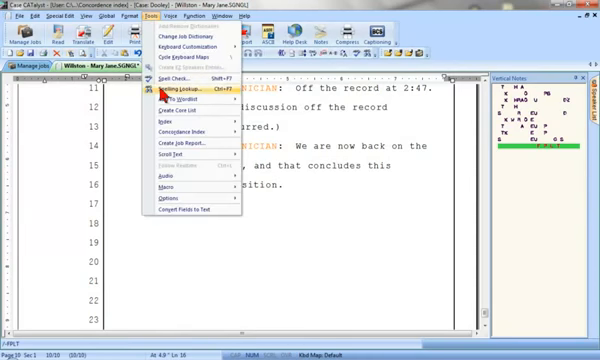
pyautogui.moveTo(180, 130)
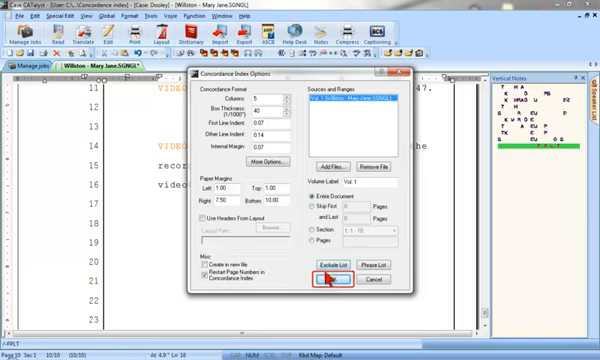
# Accept the concordance format, margin and source settings so the word index builds
pyautogui.click(324, 284)
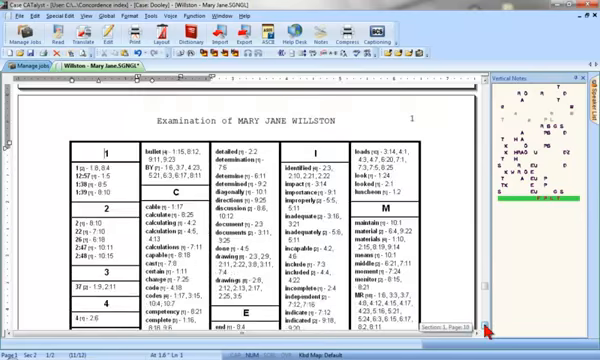
# Scroll through the generated concordance pages to review the alphabetized entries with page-line references
pyautogui.scroll(-3)
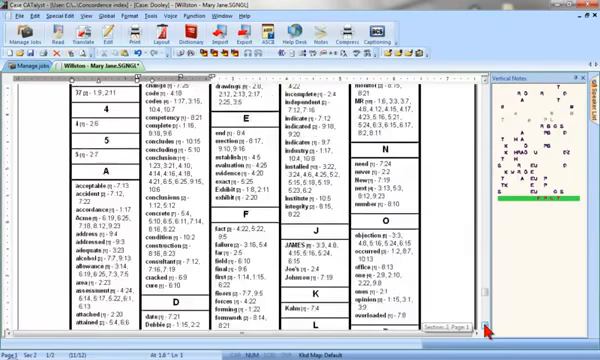
pyautogui.scroll(-3)
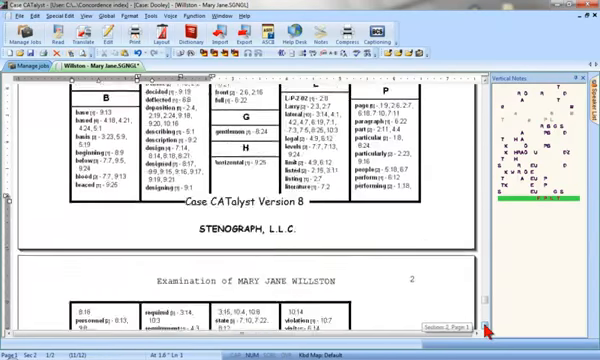
pyautogui.scroll(-3)
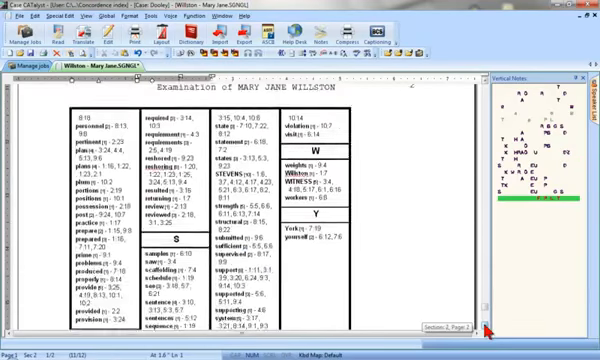